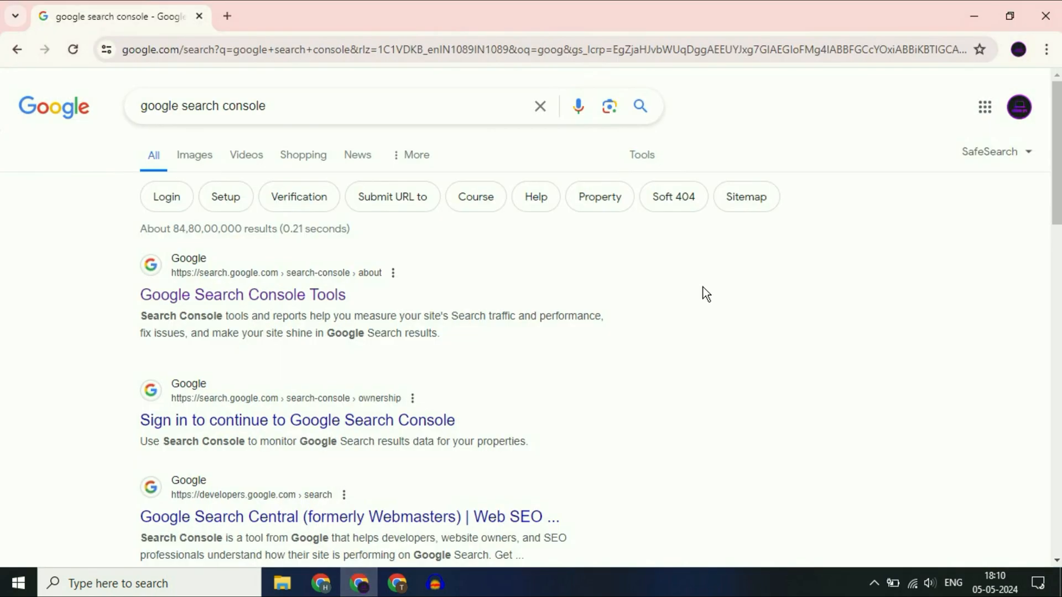
{"action": "mouse_move", "coordinate": [720, 322]}
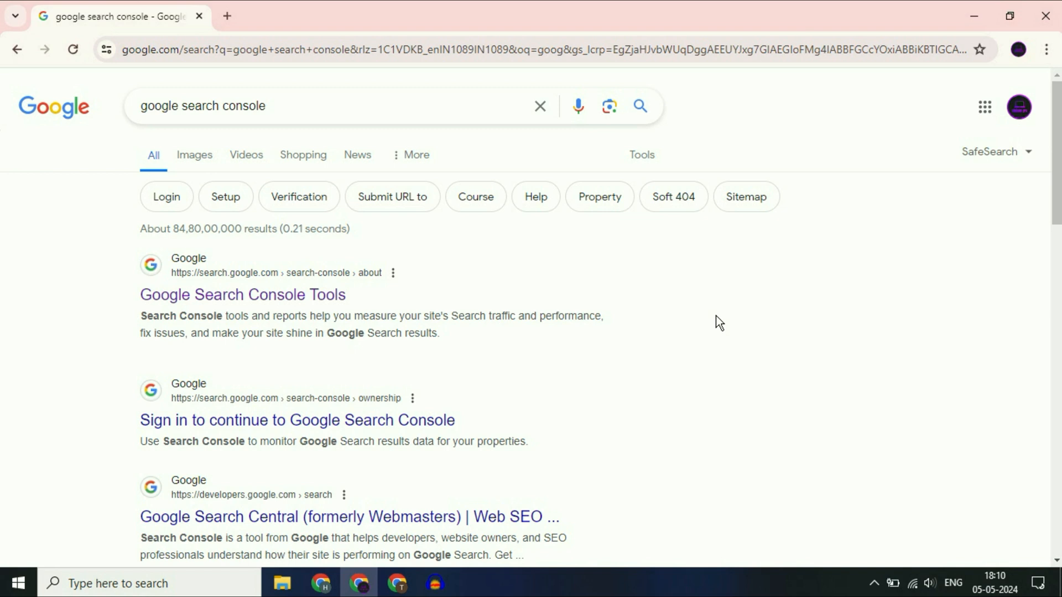
{"action": "mouse_move", "coordinate": [712, 399]}
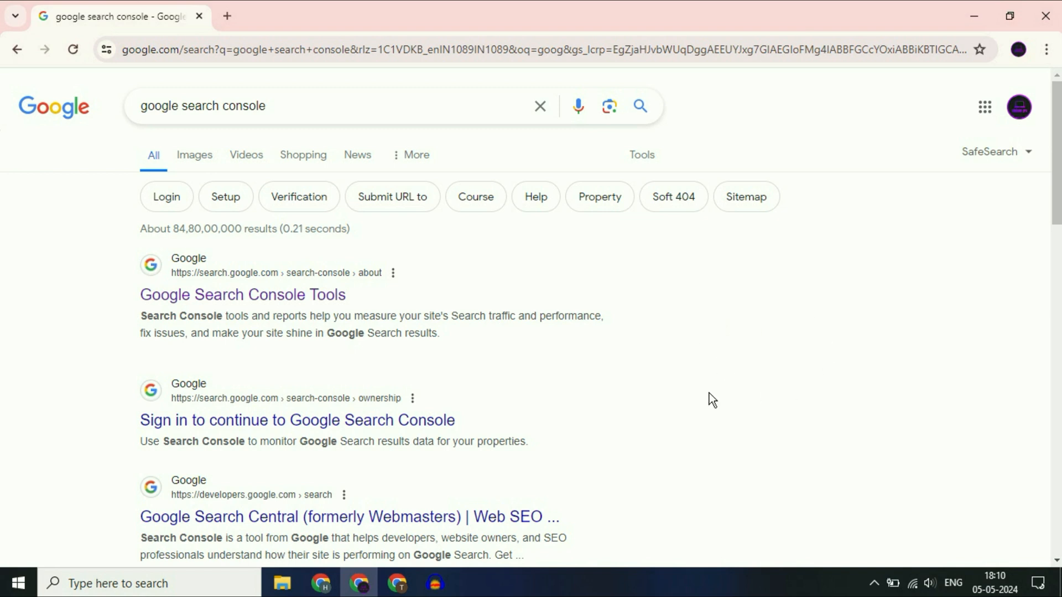
{"action": "mouse_move", "coordinate": [327, 569]}
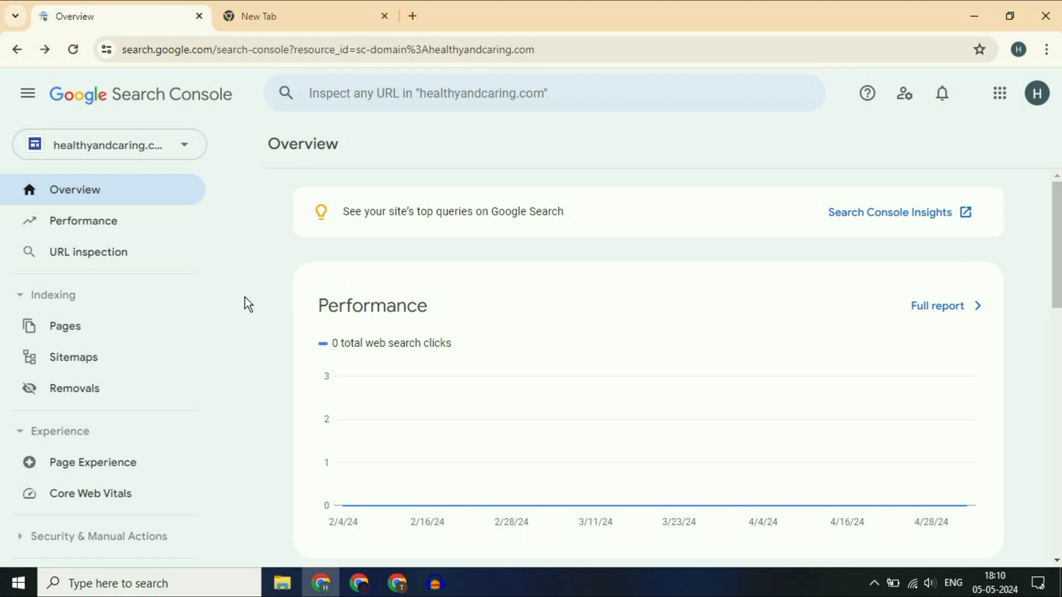
Start adding a new property from the Search Console property list.
{"action": "left_click", "coordinate": [109, 144]}
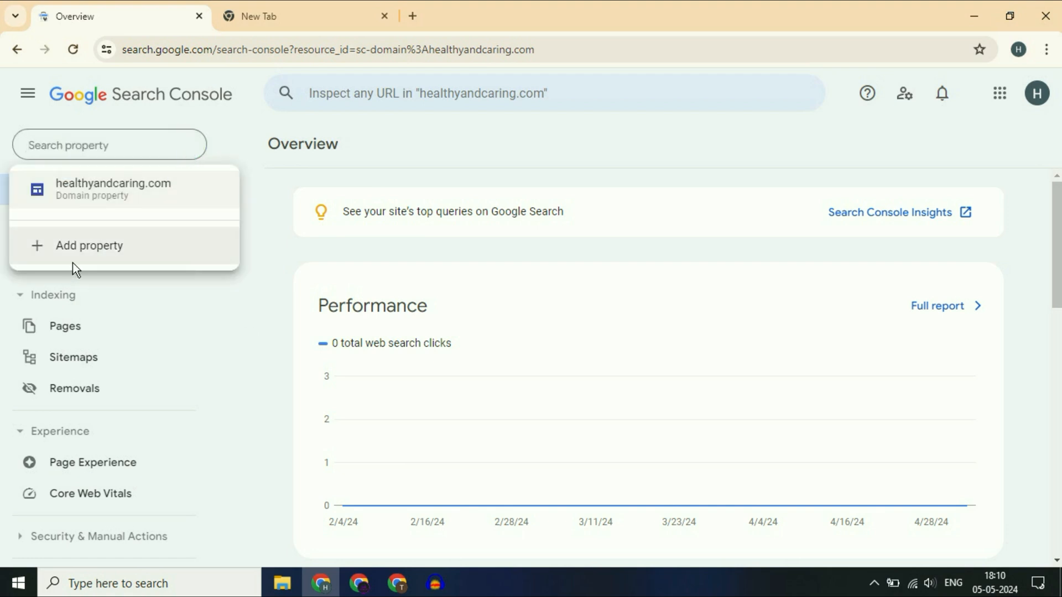
{"action": "left_click", "coordinate": [89, 246]}
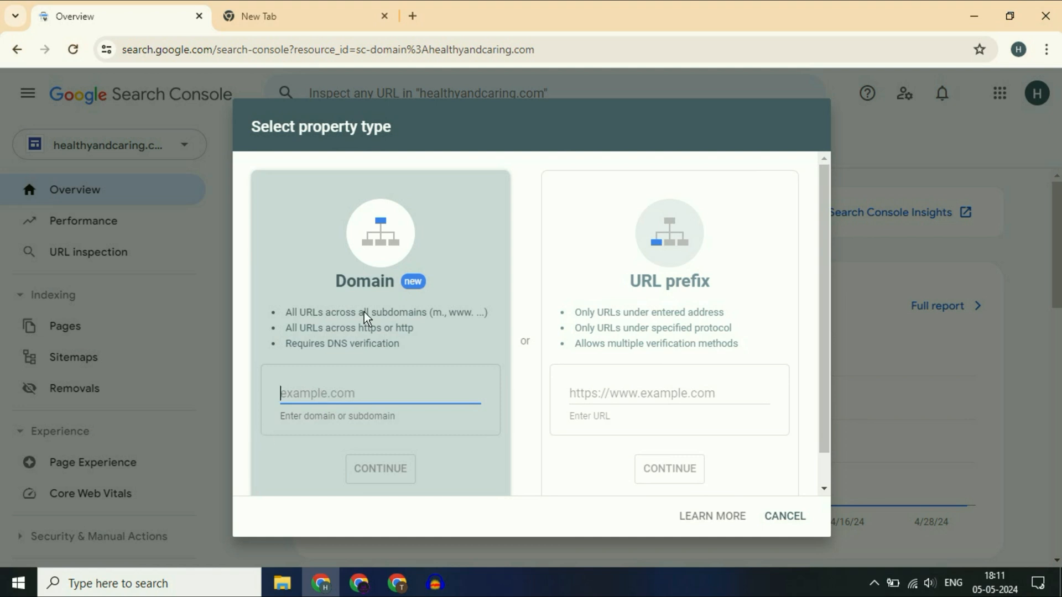
{"action": "mouse_move", "coordinate": [305, 301]}
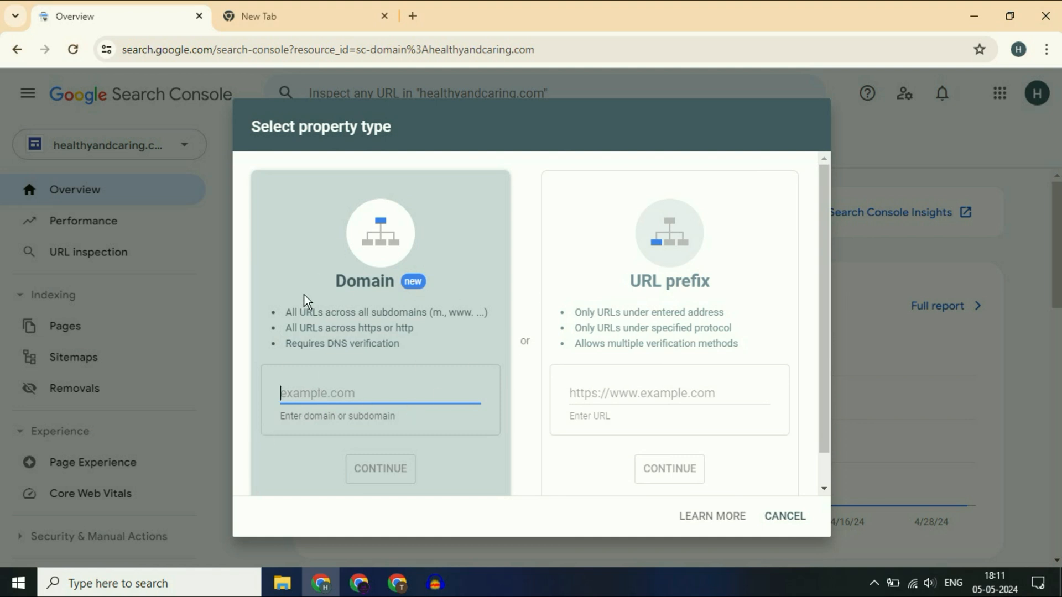
{"action": "mouse_move", "coordinate": [331, 216]}
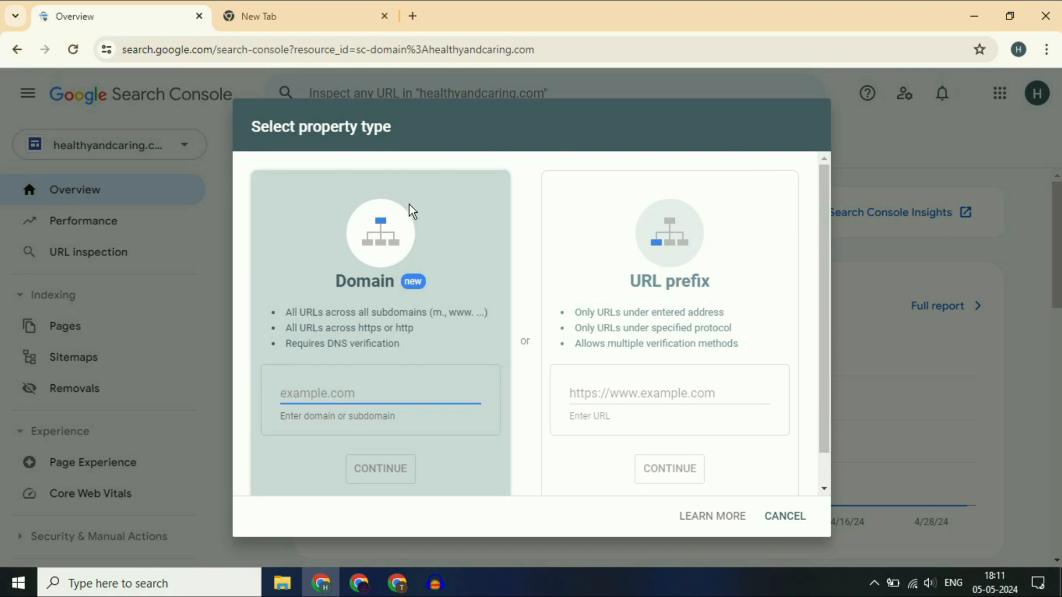
{"action": "mouse_move", "coordinate": [370, 428]}
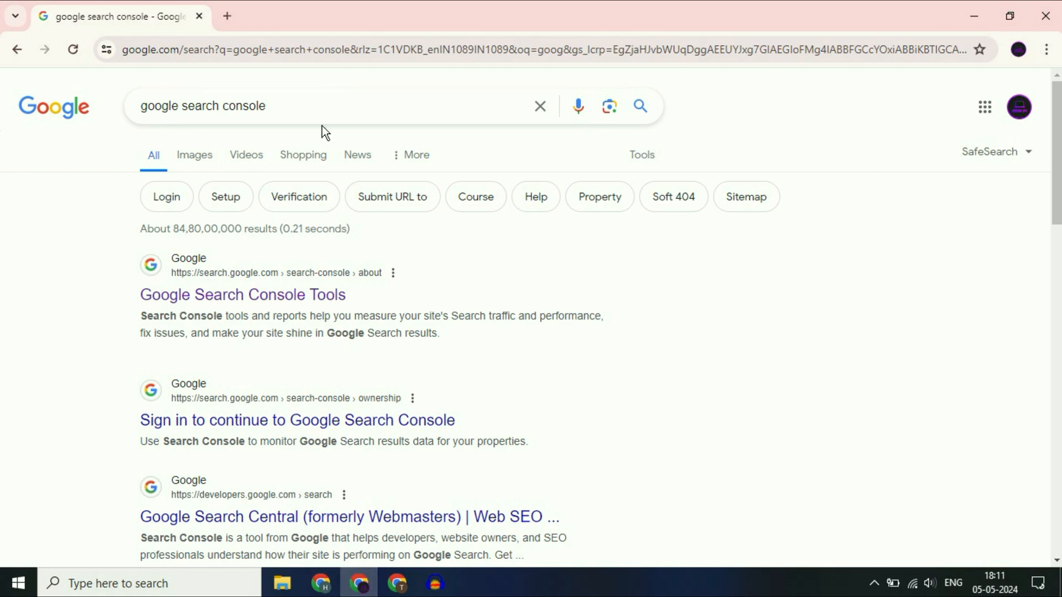
{"action": "left_click", "coordinate": [305, 106]}
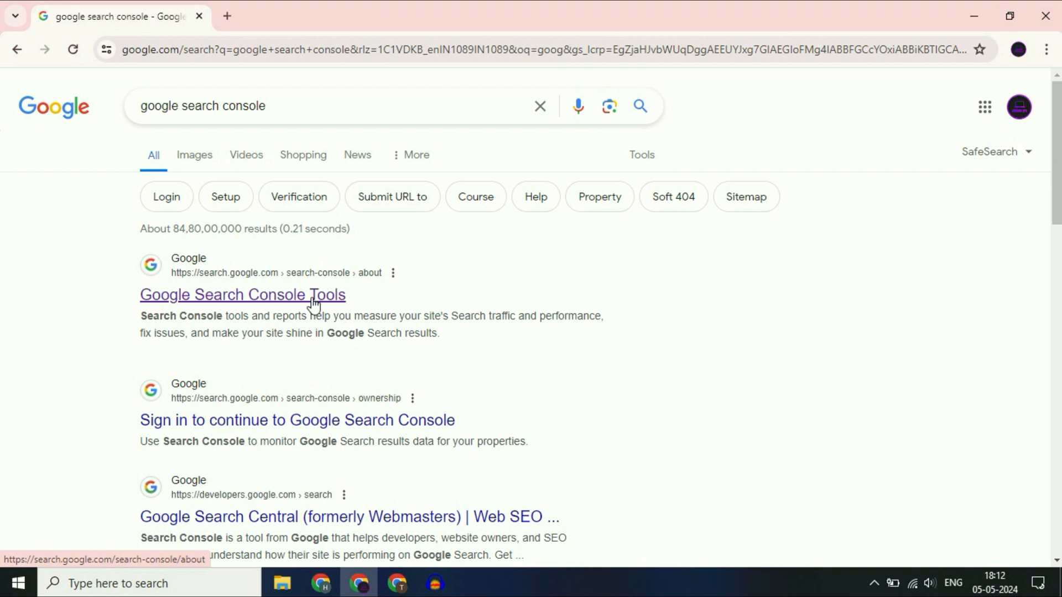
Reach the Search Console welcome page from the 'Google Search Console Tools' result via Start now.
{"action": "left_click", "coordinate": [242, 294]}
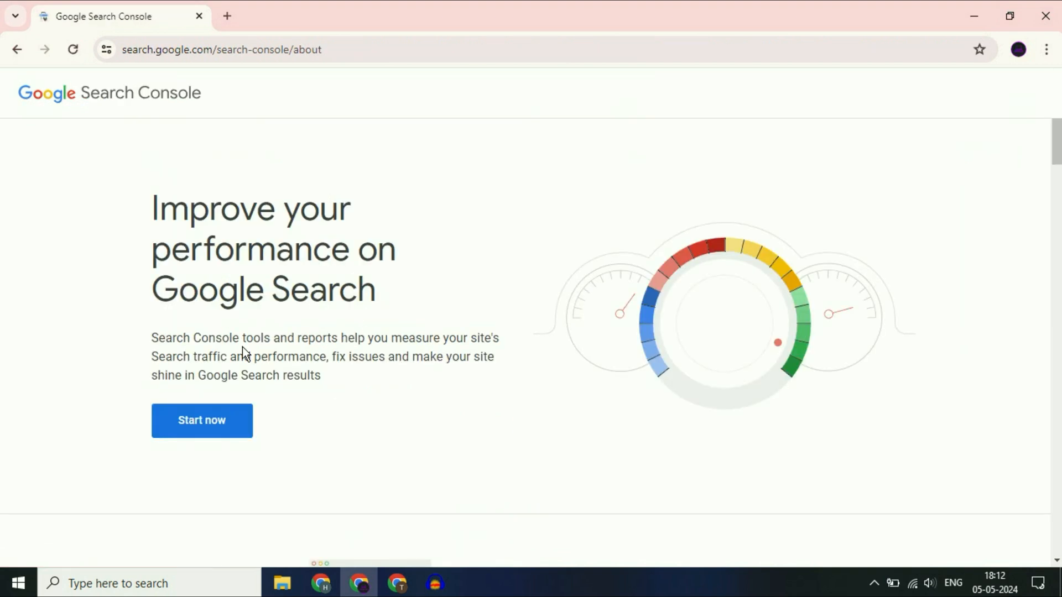
{"action": "left_click", "coordinate": [201, 421]}
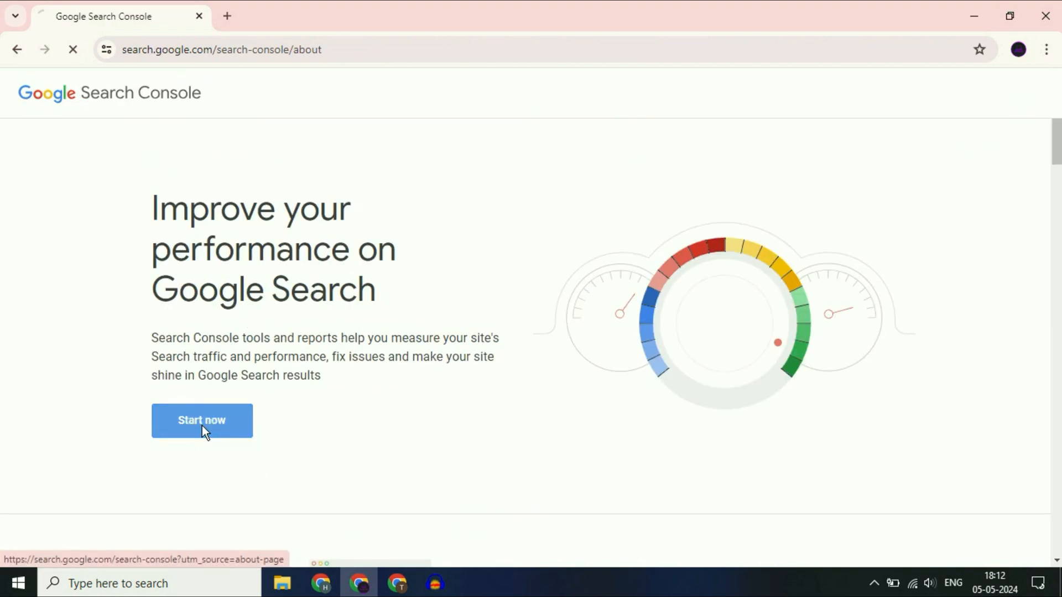
{"action": "left_click", "coordinate": [201, 420]}
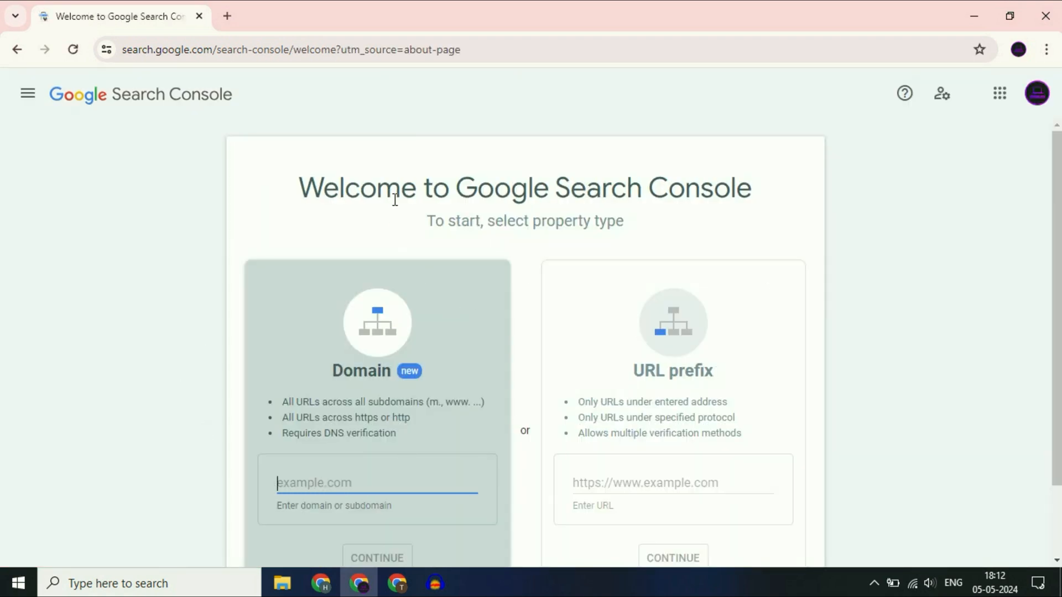
{"action": "scroll", "scroll_direction": "down", "scroll_amount": 3}
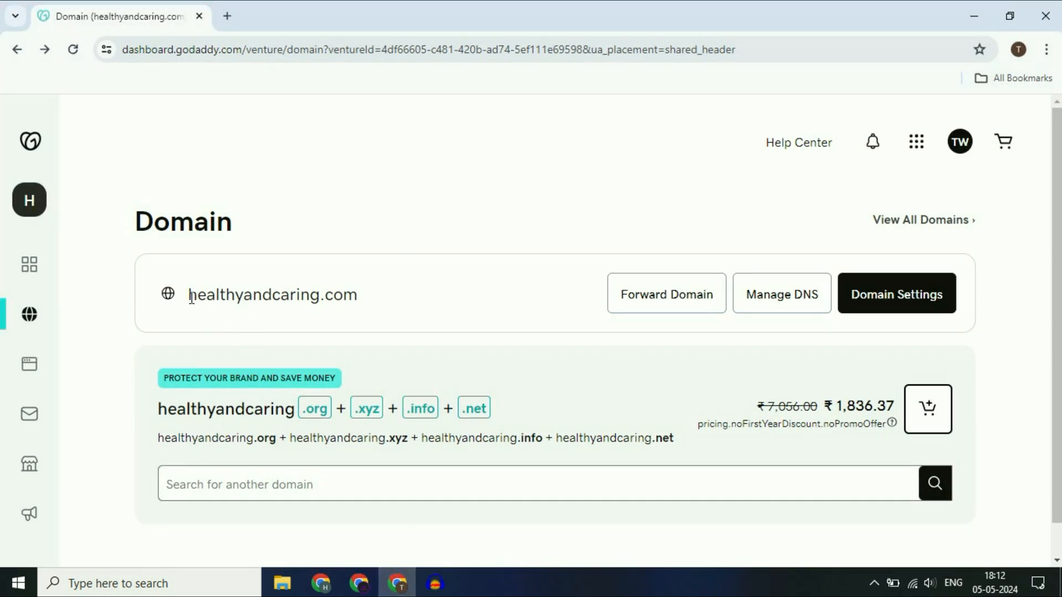
Select and copy the domain name healthyandcaring.com on the GoDaddy Domain page.
{"action": "double_click", "coordinate": [272, 295]}
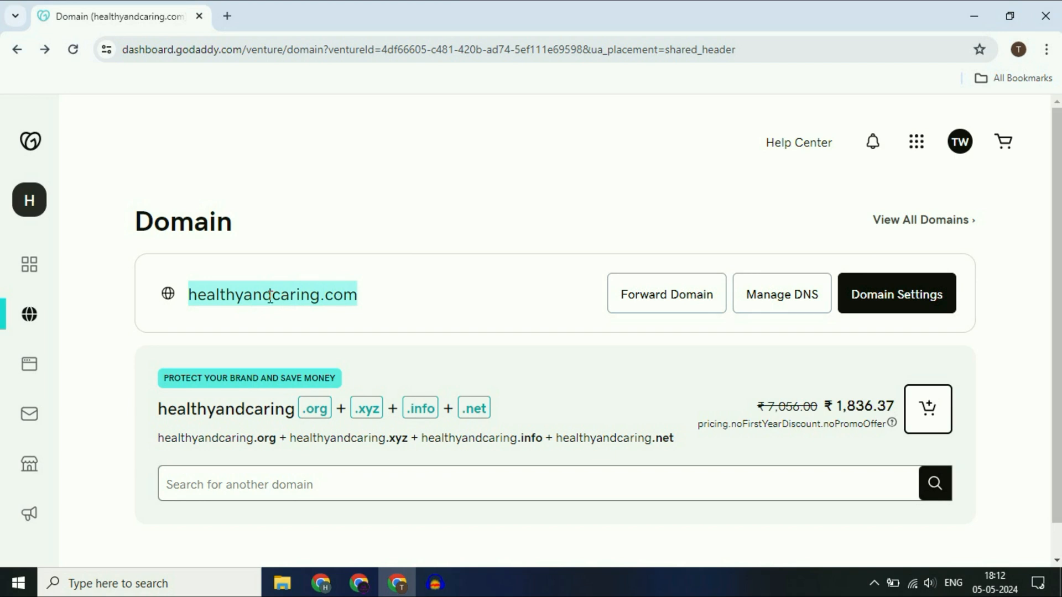
{"action": "right_click", "coordinate": [272, 295]}
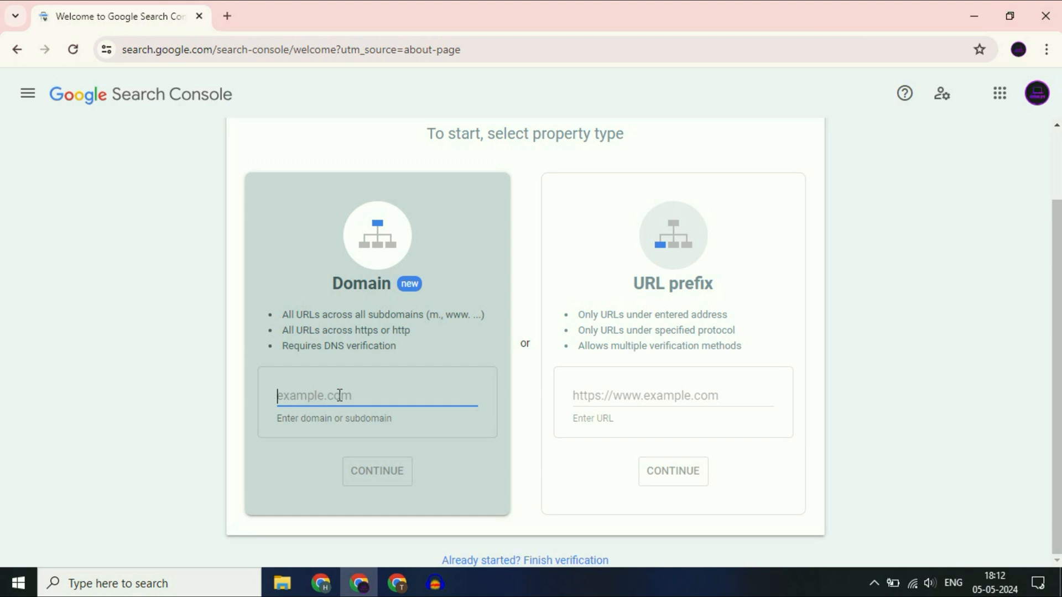
{"action": "type", "text": "whealthyandcaring.com"}
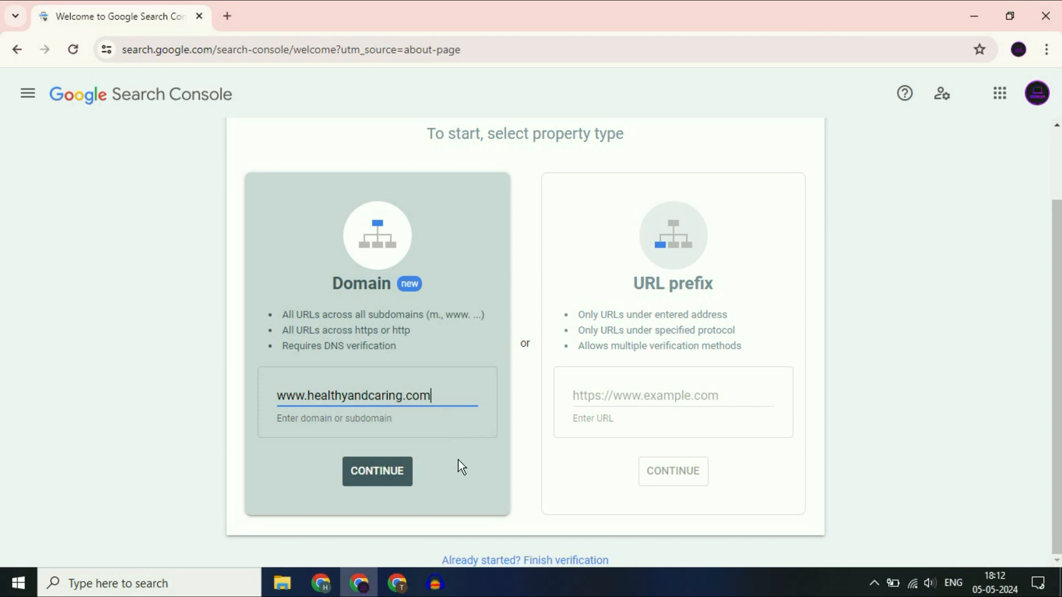
{"action": "mouse_move", "coordinate": [391, 485]}
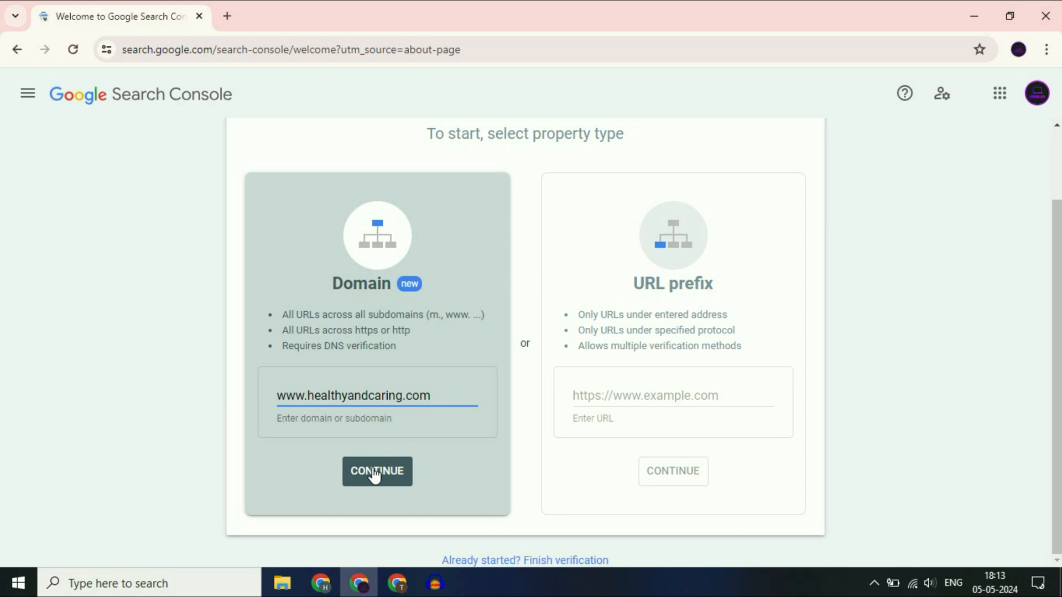
Submit the domain and switch the DNS verification instructions to Any DNS provider, showing record types.
{"action": "left_click", "coordinate": [376, 471]}
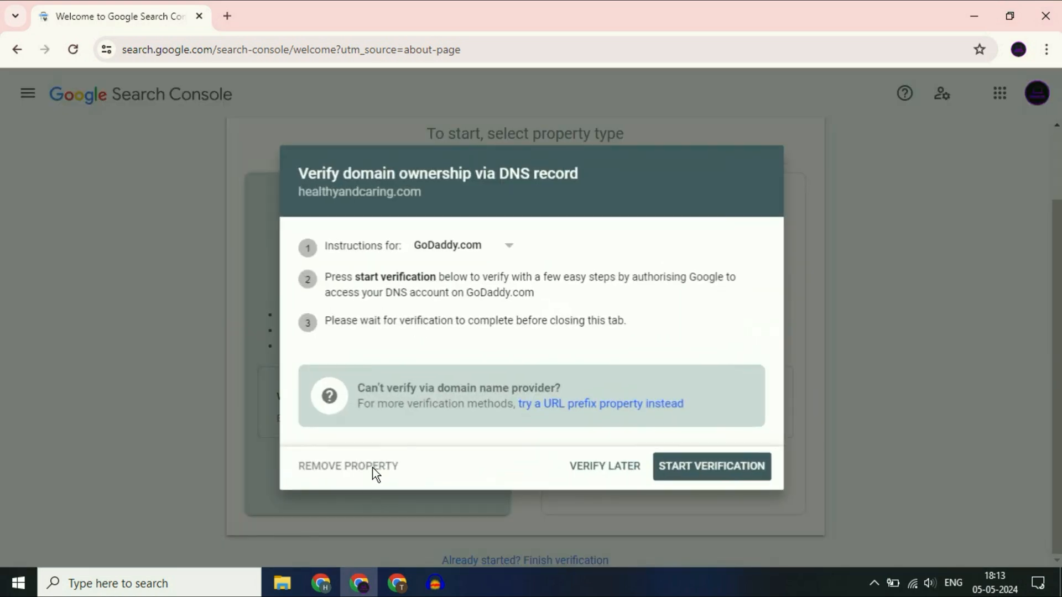
{"action": "mouse_move", "coordinate": [682, 261]}
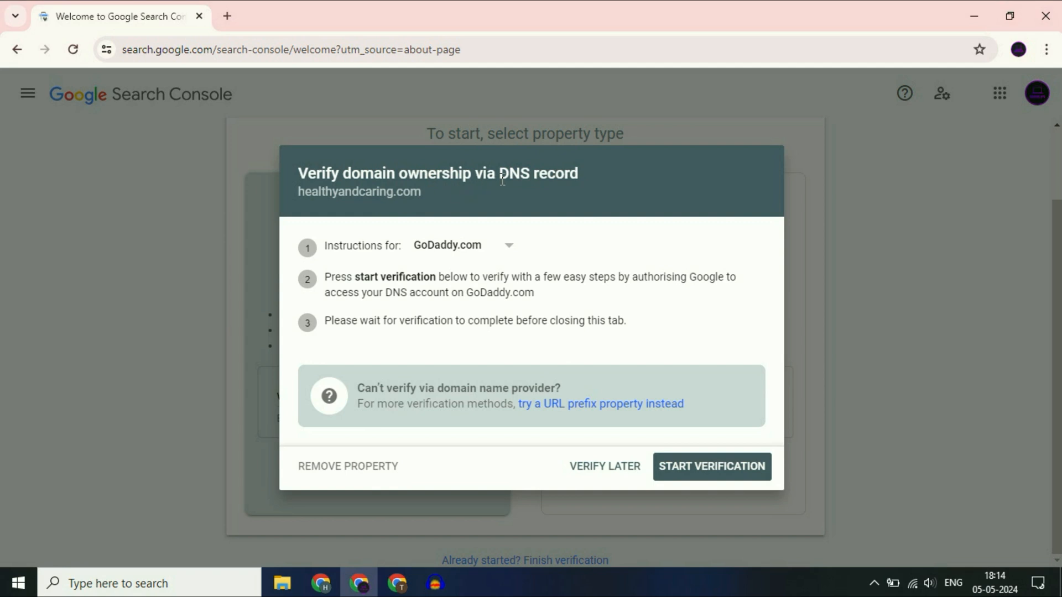
{"action": "mouse_move", "coordinate": [327, 259]}
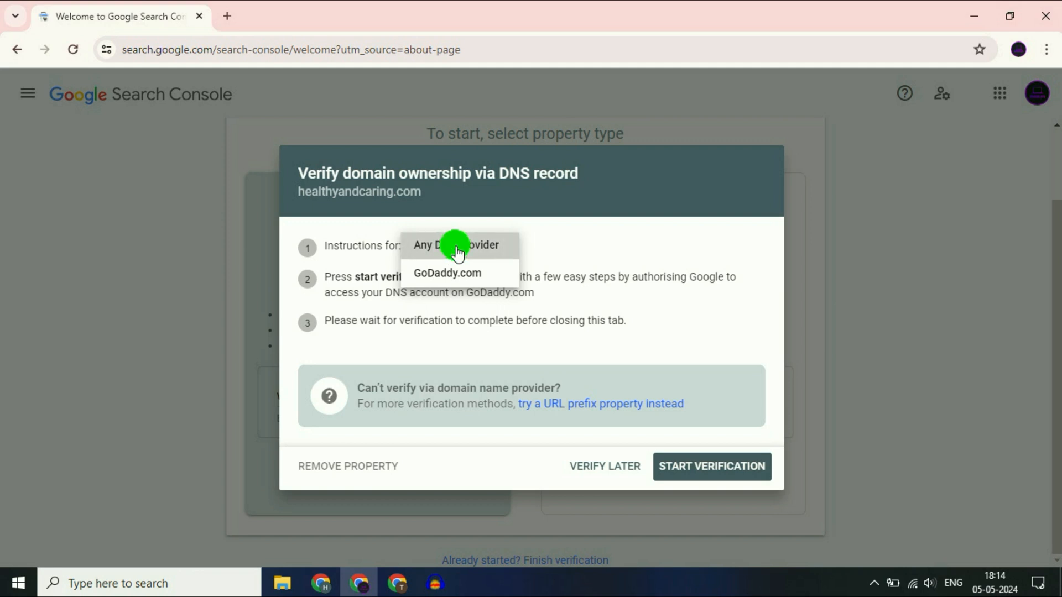
{"action": "left_click", "coordinate": [456, 245]}
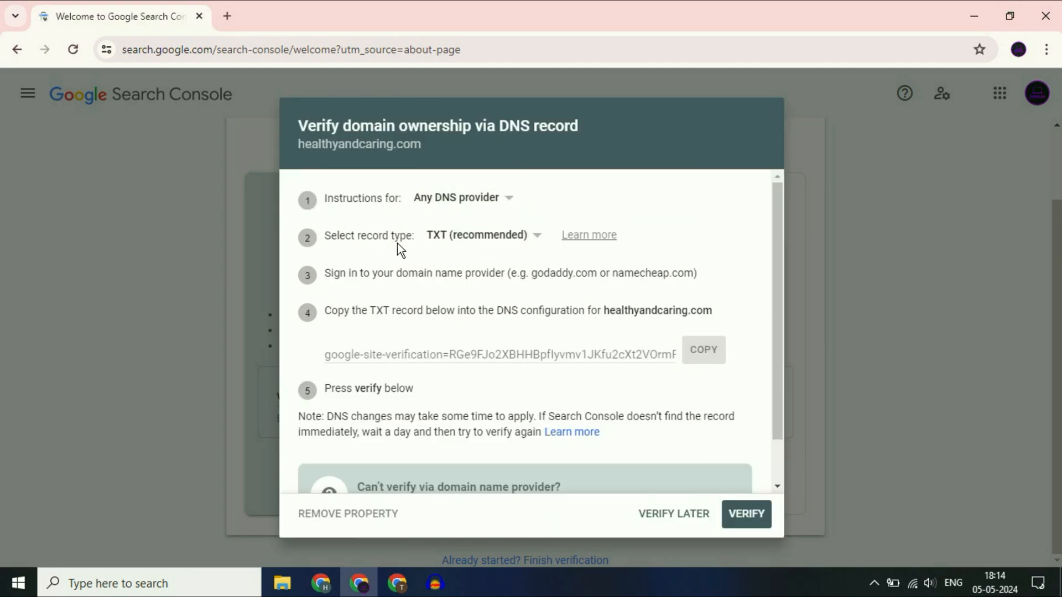
{"action": "left_click", "coordinate": [482, 235]}
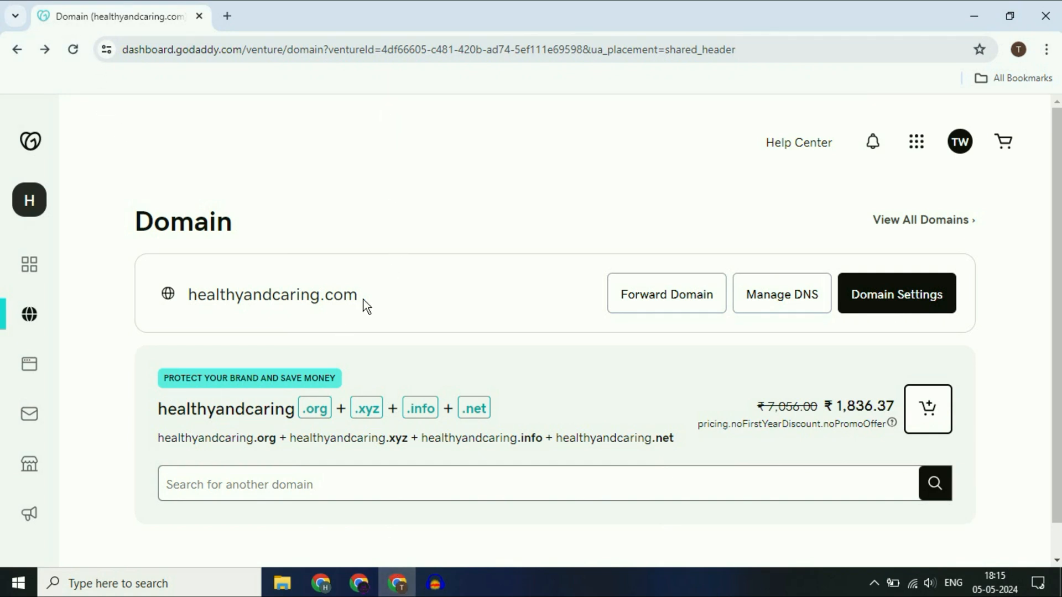
{"action": "mouse_move", "coordinate": [385, 300]}
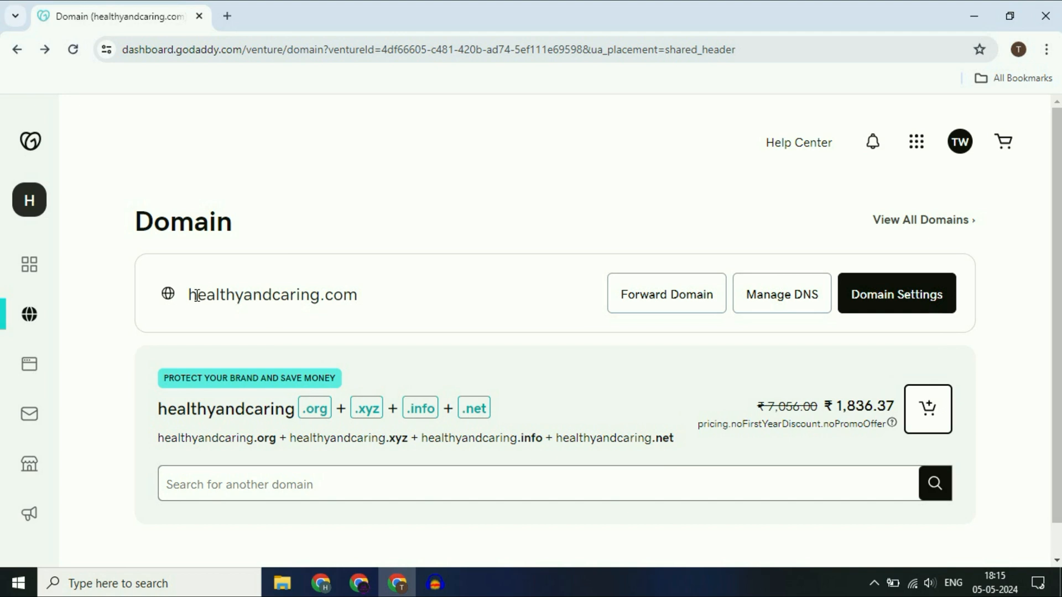
{"action": "mouse_move", "coordinate": [781, 294]}
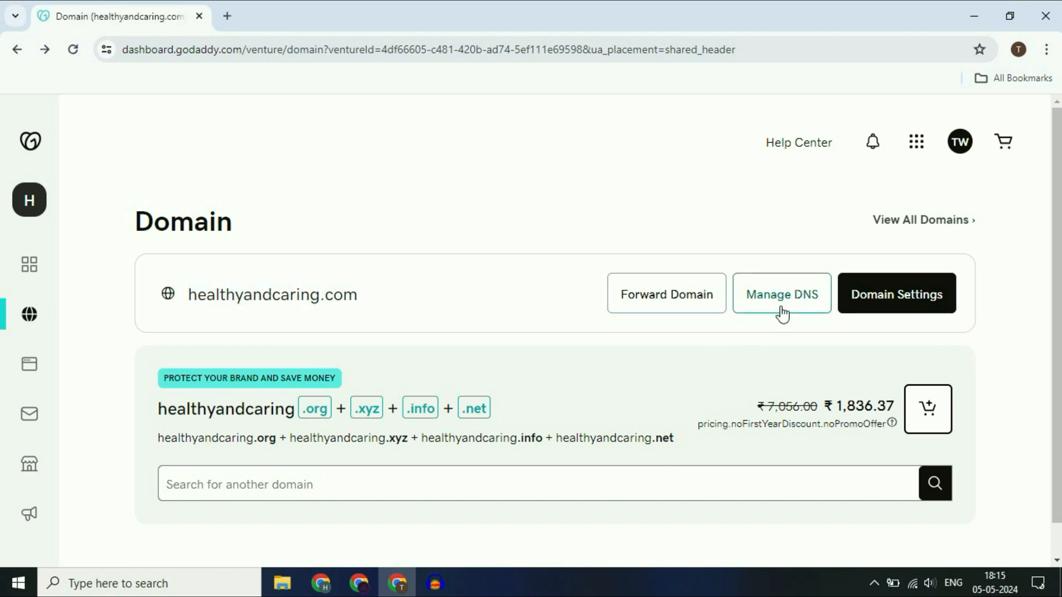
Show the DNS Records table for healthyandcaring.com in GoDaddy with its NS and SOA records.
{"action": "left_click", "coordinate": [781, 294]}
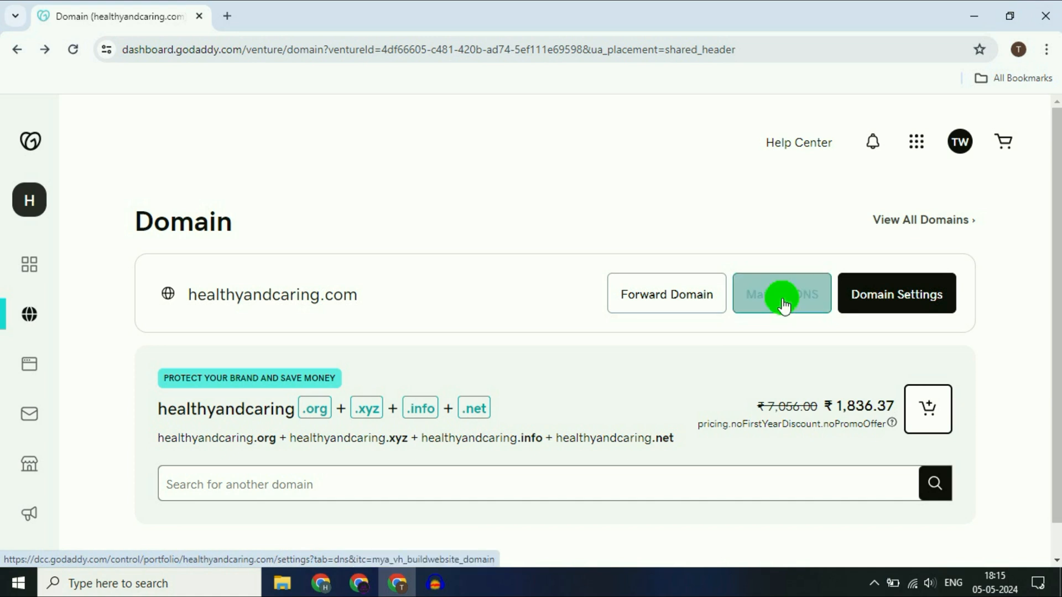
{"action": "left_click", "coordinate": [782, 294]}
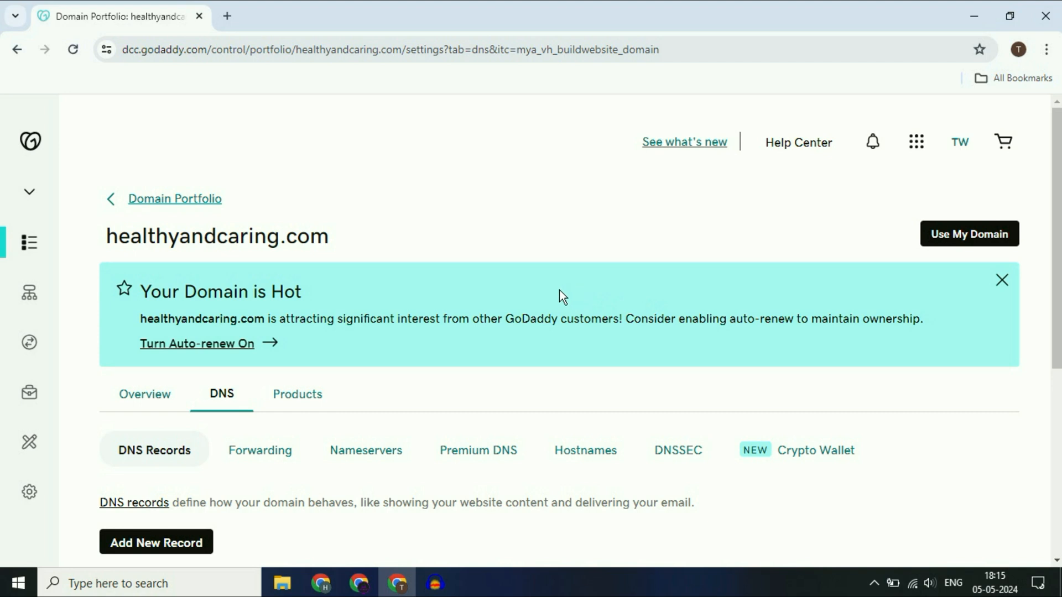
{"action": "scroll", "scroll_direction": "down", "scroll_amount": 3}
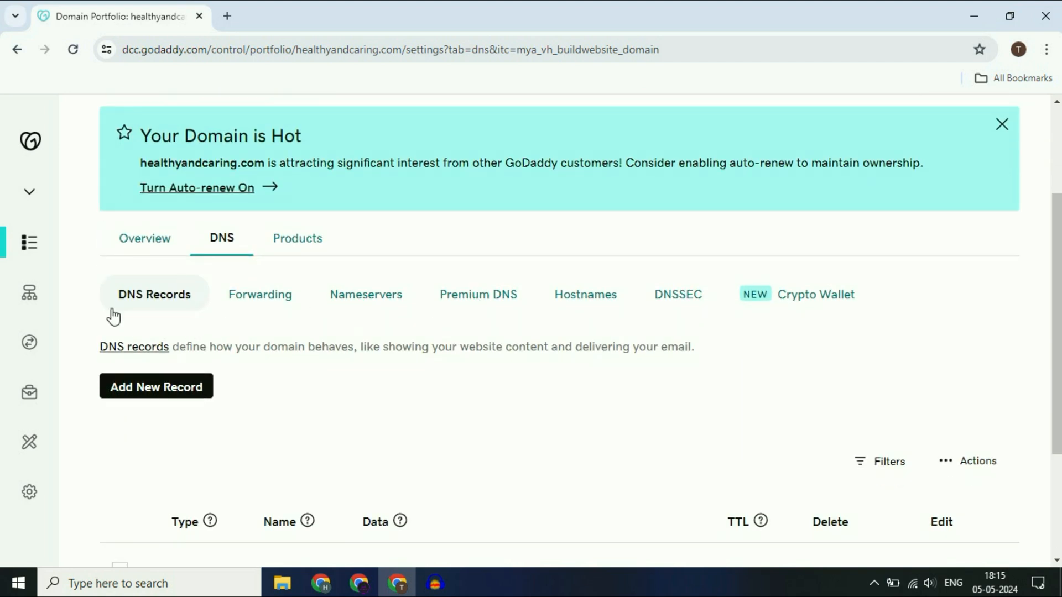
{"action": "scroll", "scroll_direction": "down", "scroll_amount": 3}
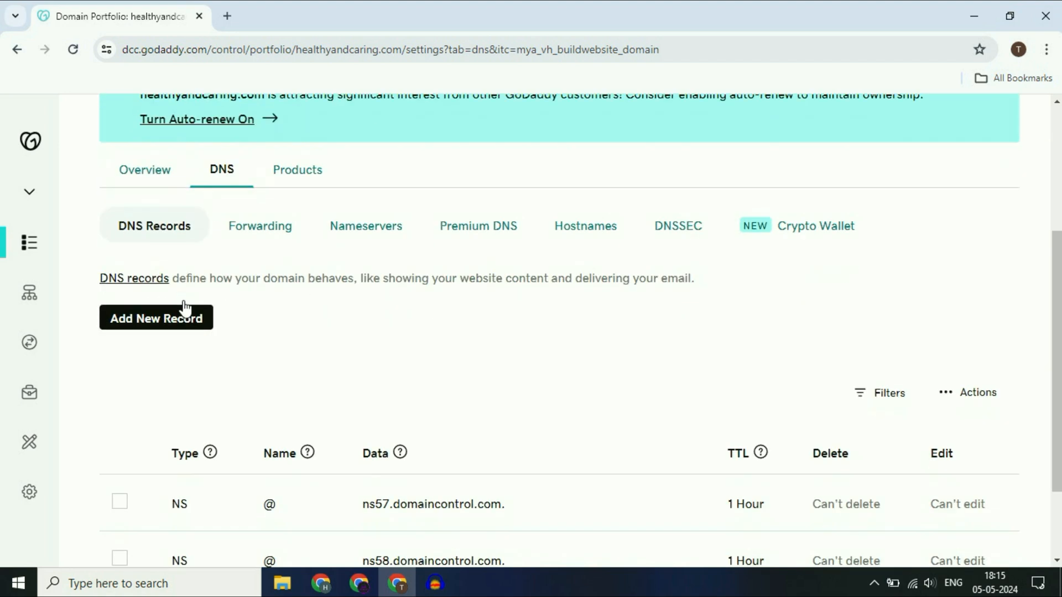
{"action": "scroll", "scroll_direction": "down", "scroll_amount": 3}
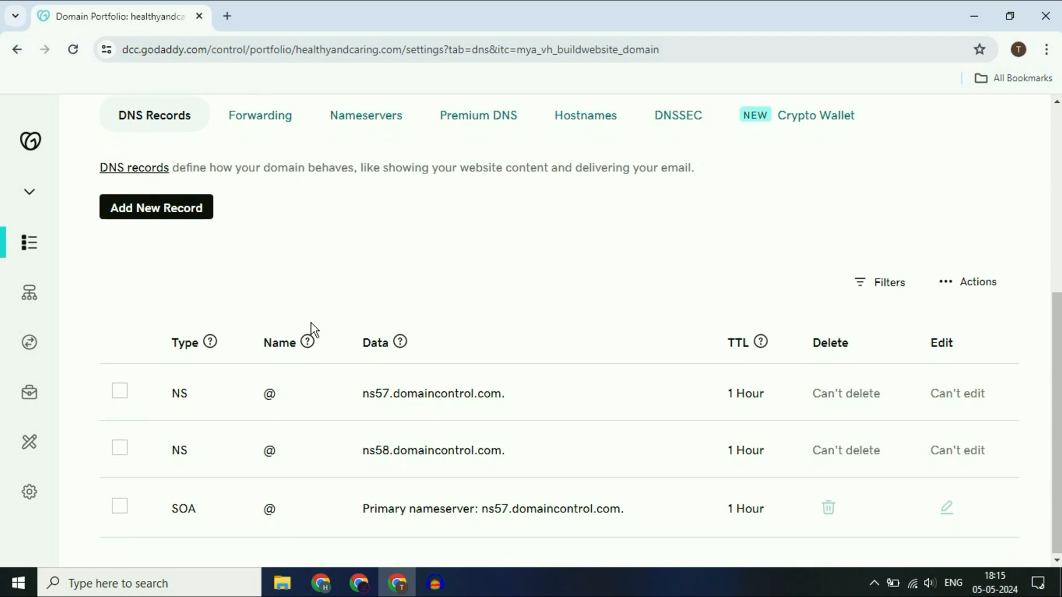
Add a new CNAME record named dms3usfeqeth for healthyandcaring.com.
{"action": "left_click", "coordinate": [156, 207]}
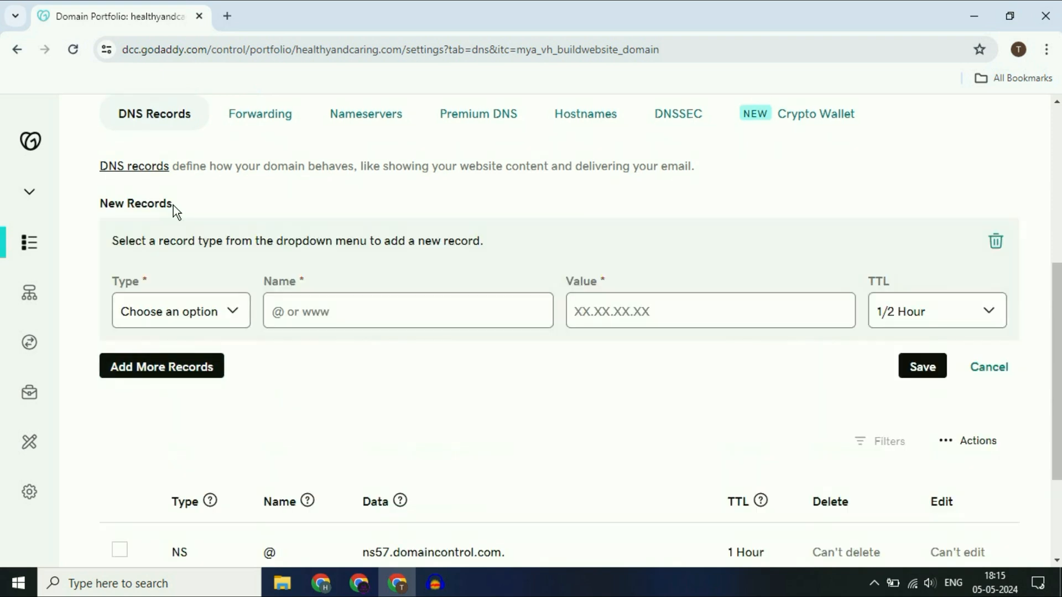
{"action": "left_click", "coordinate": [181, 312]}
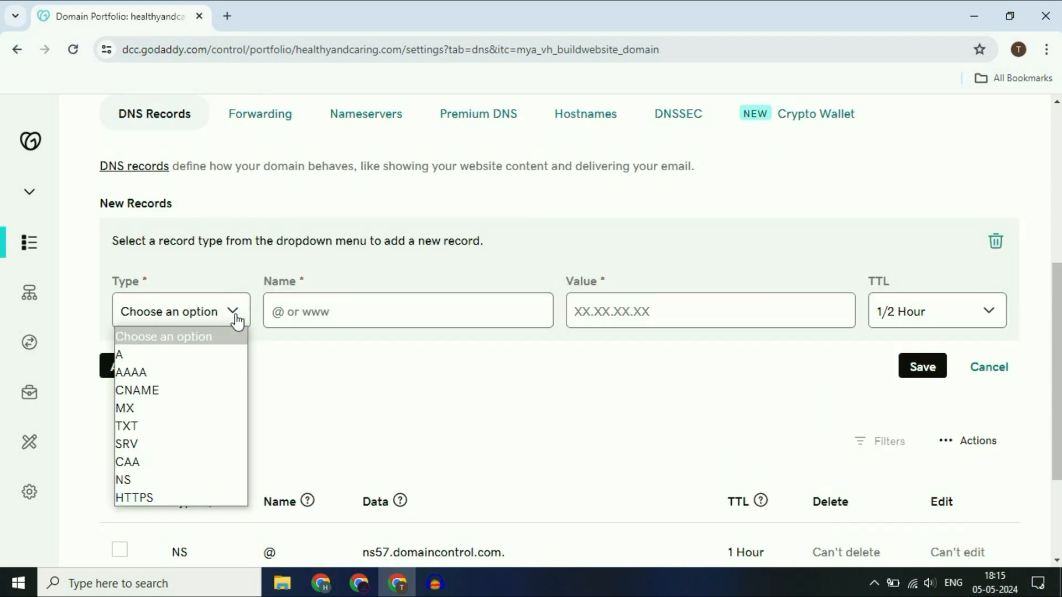
{"action": "left_click", "coordinate": [137, 391]}
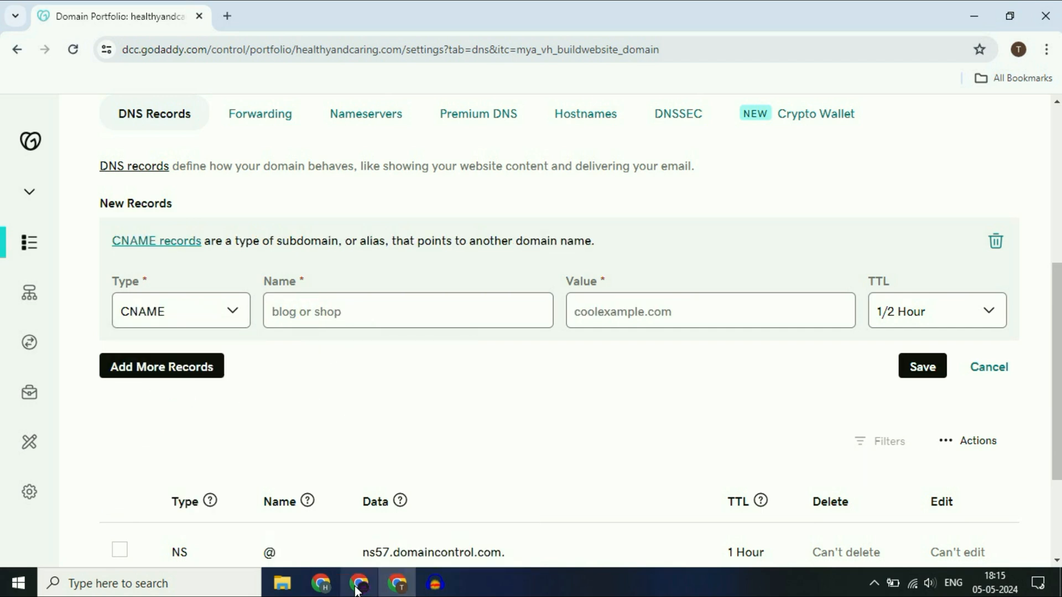
{"action": "left_click", "coordinate": [358, 583]}
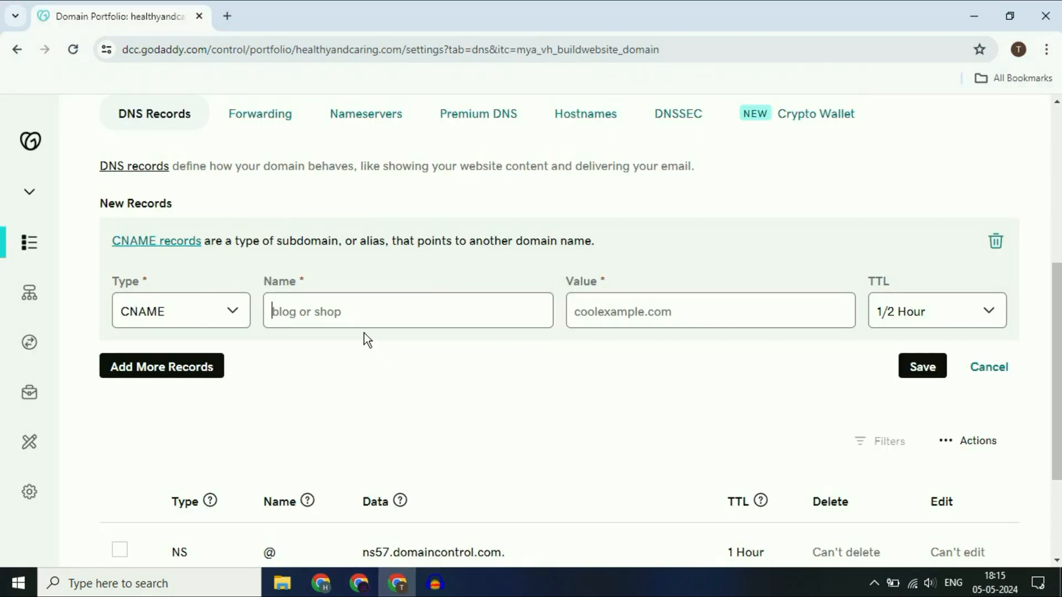
{"action": "type", "text": "dms3usfeqeth"}
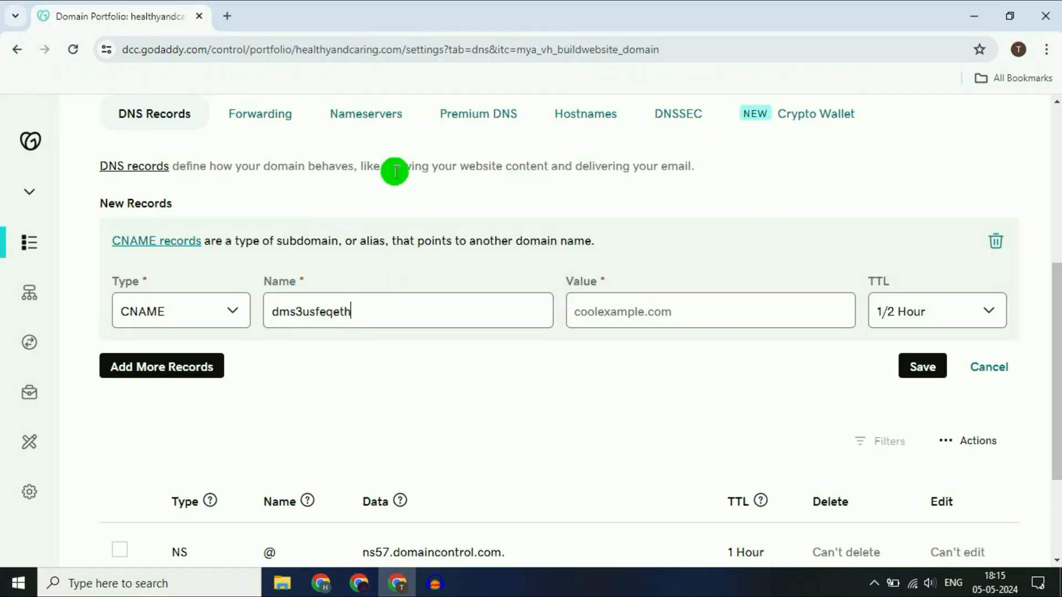
Point the CNAME to gv-dvk3cfq4katzzh.dv.googlehosted.com and save the record.
{"action": "left_click", "coordinate": [709, 311]}
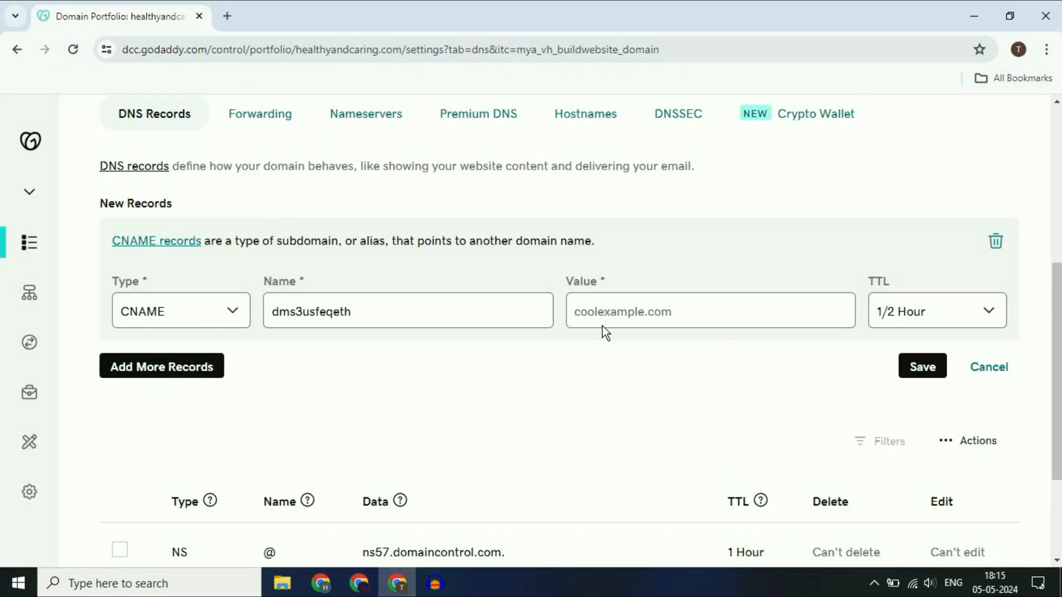
{"action": "type", "text": "gv-dvk3cfq4katzzh.dv.googlehosted.com"}
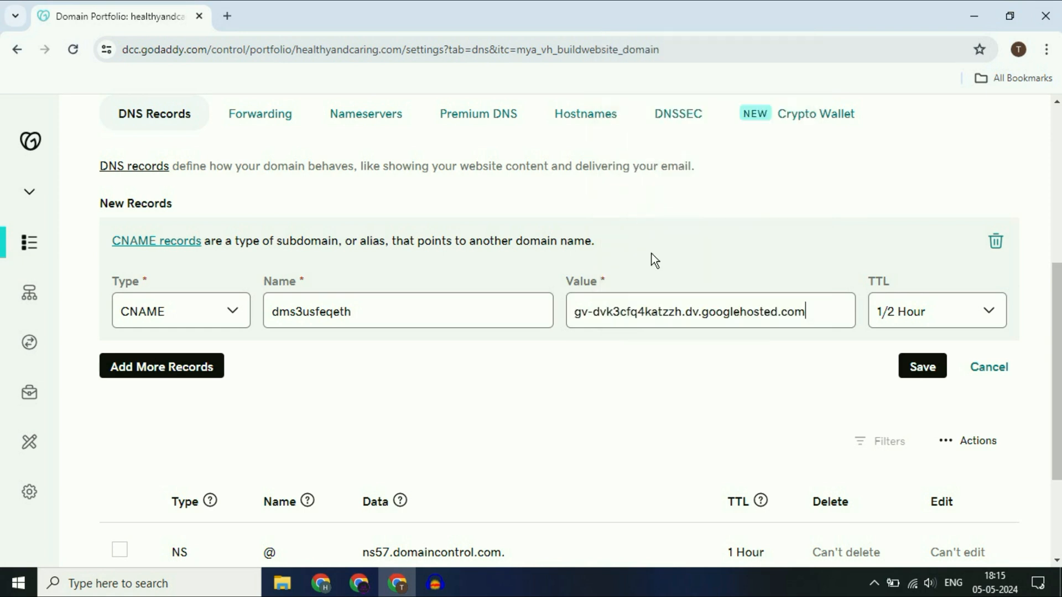
{"action": "left_click", "coordinate": [922, 366]}
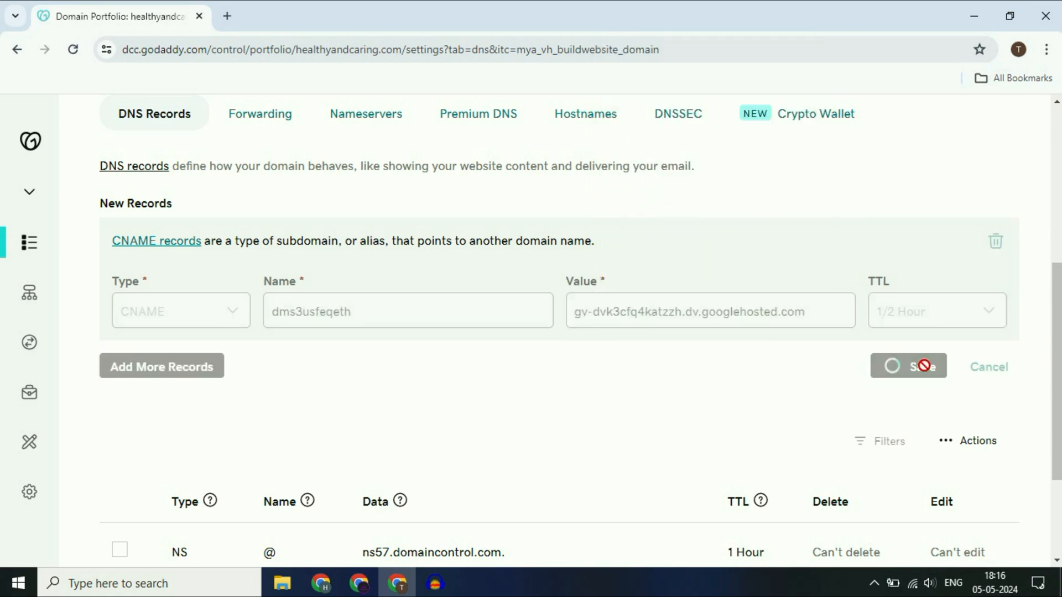
{"action": "left_click", "coordinate": [908, 367]}
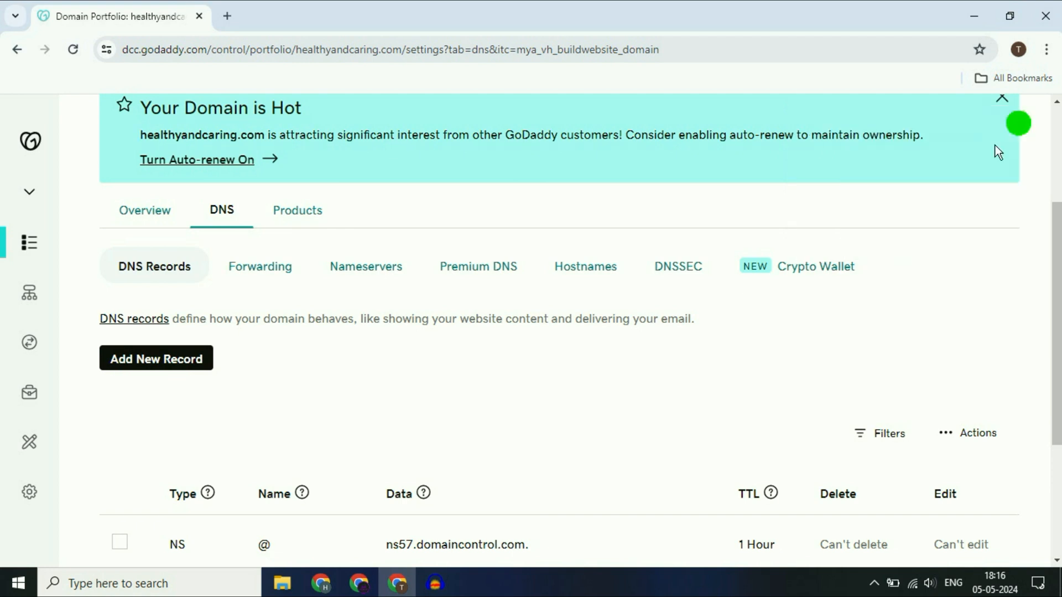
{"action": "scroll", "scroll_direction": "down", "scroll_amount": 3}
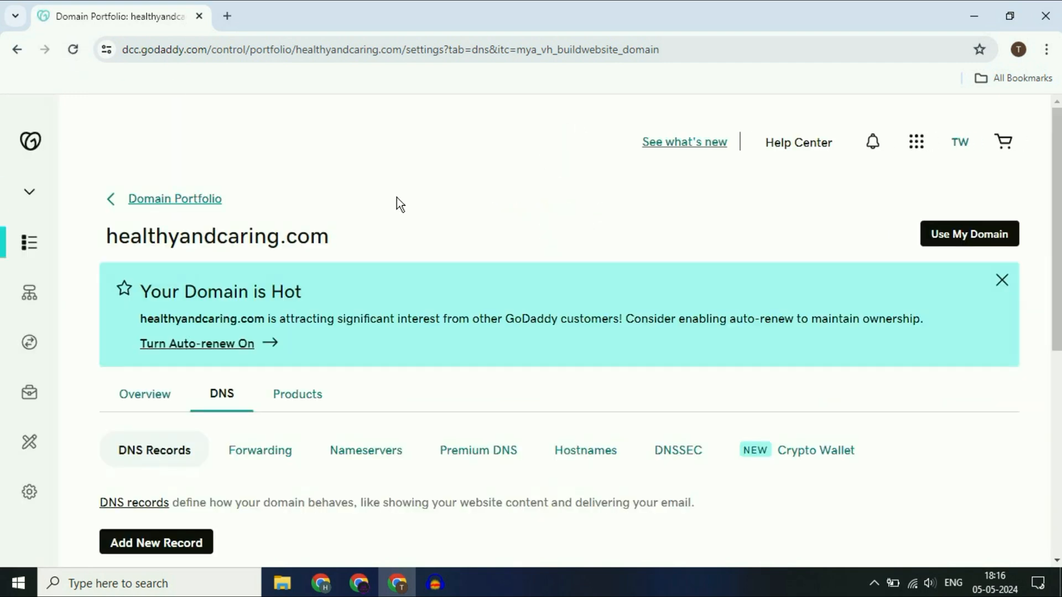
{"action": "scroll", "scroll_direction": "down", "scroll_amount": 3}
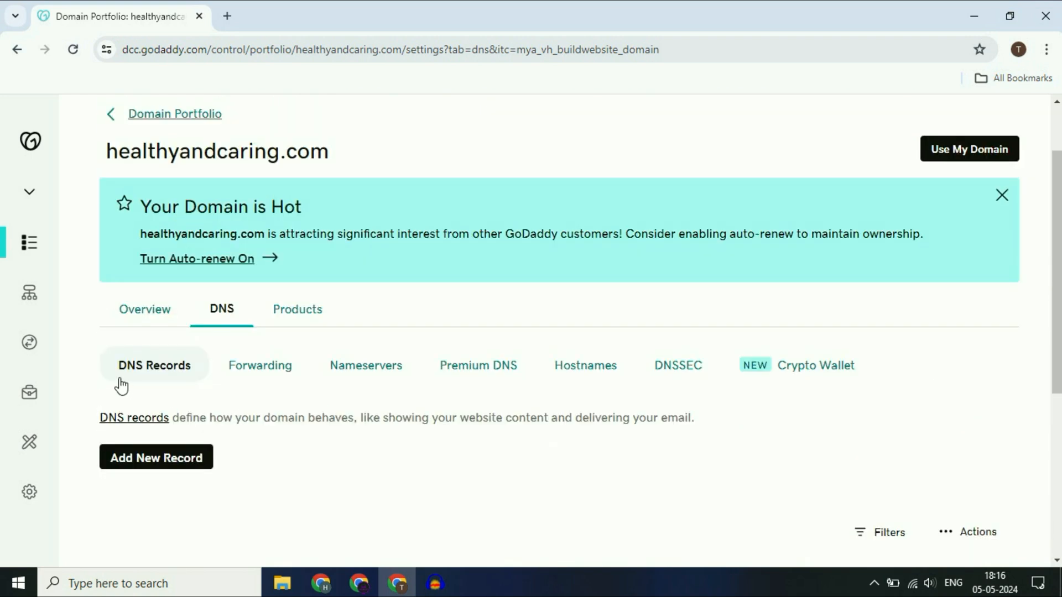
{"action": "scroll", "scroll_direction": "down", "scroll_amount": 3}
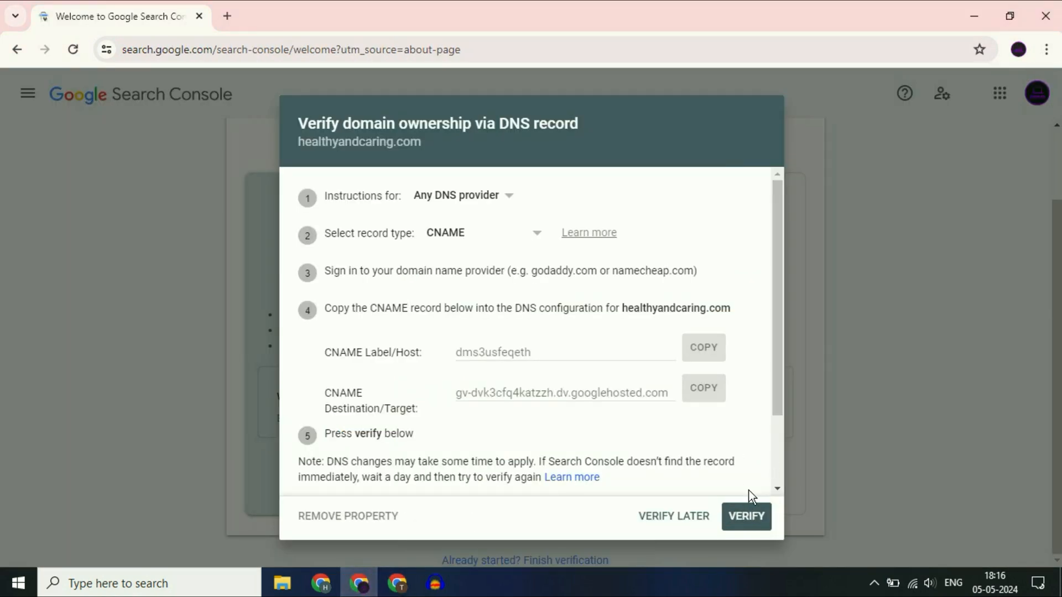
Verify ownership of healthyandcaring.com in Search Console using the new DNS record.
{"action": "left_click", "coordinate": [744, 517]}
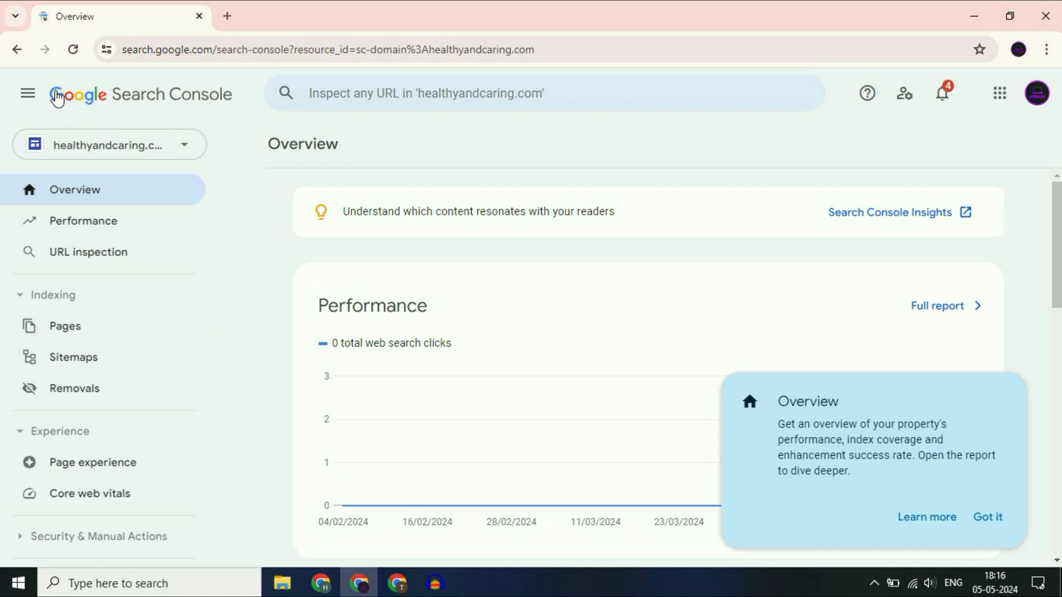
{"action": "mouse_move", "coordinate": [247, 291]}
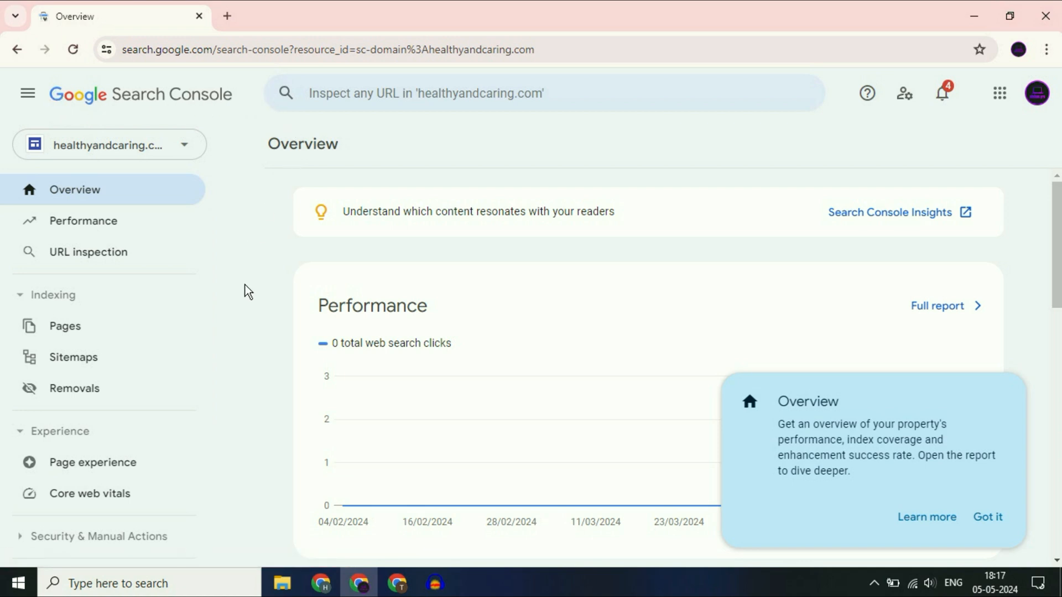
{"action": "left_click", "coordinate": [109, 145]}
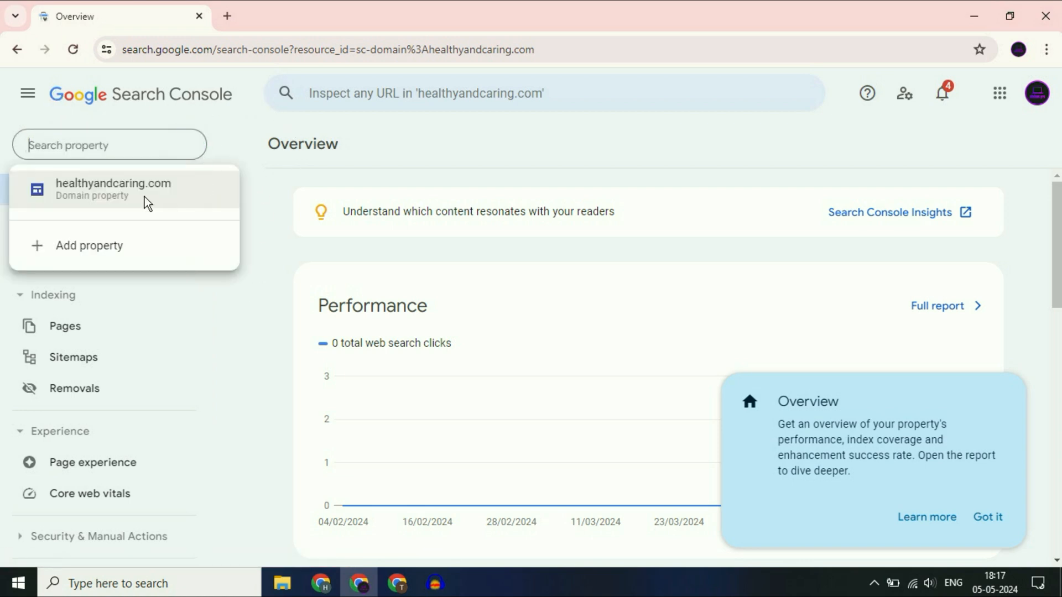
{"action": "mouse_move", "coordinate": [207, 190]}
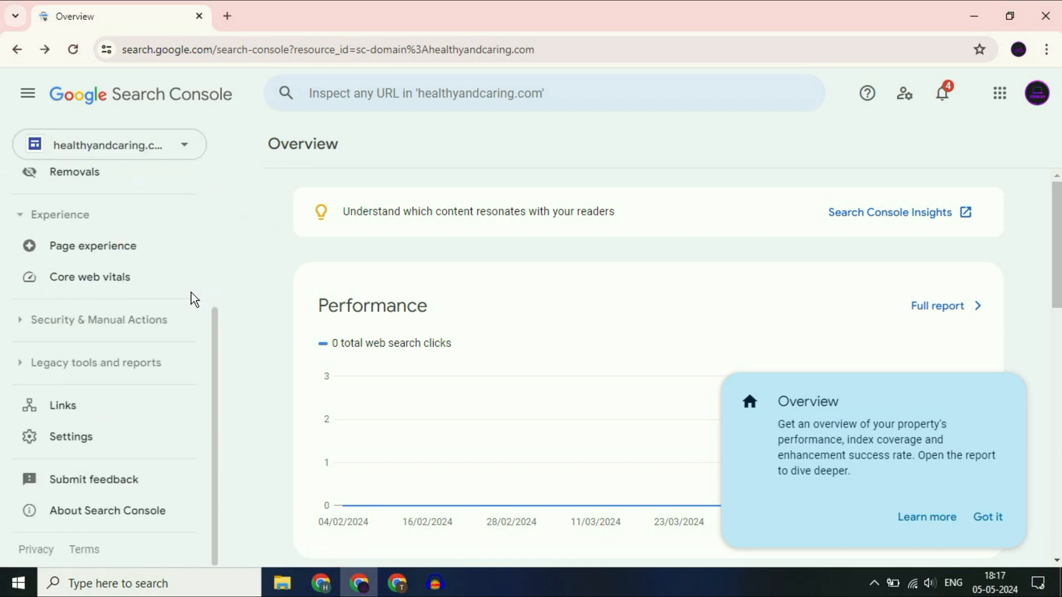
Show the Ownership verification section of the property's Settings page confirming verified owner.
{"action": "left_click", "coordinate": [71, 436]}
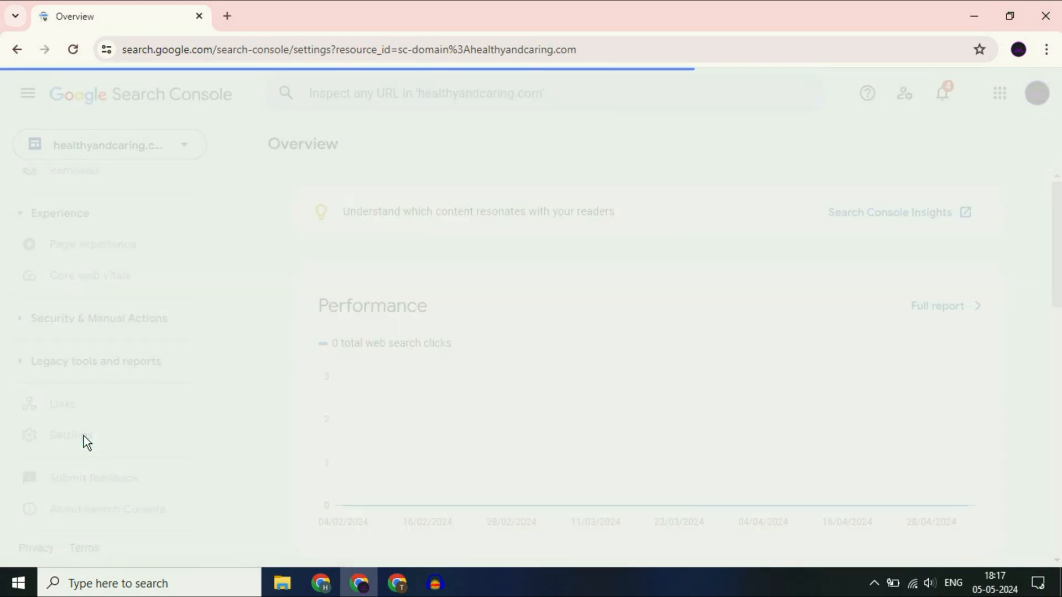
{"action": "left_click", "coordinate": [71, 435]}
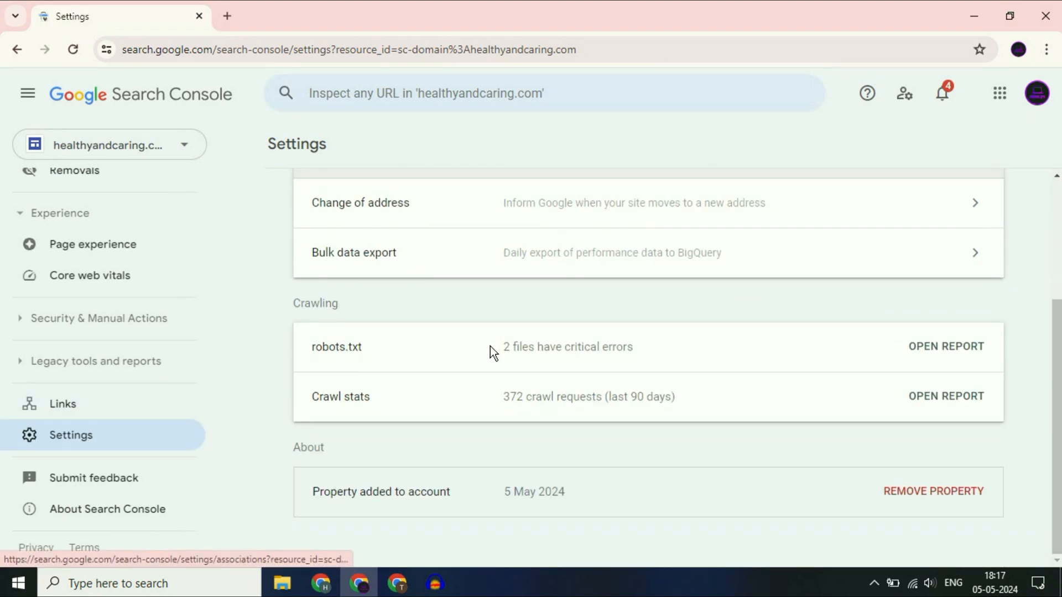
{"action": "mouse_move", "coordinate": [1006, 496]}
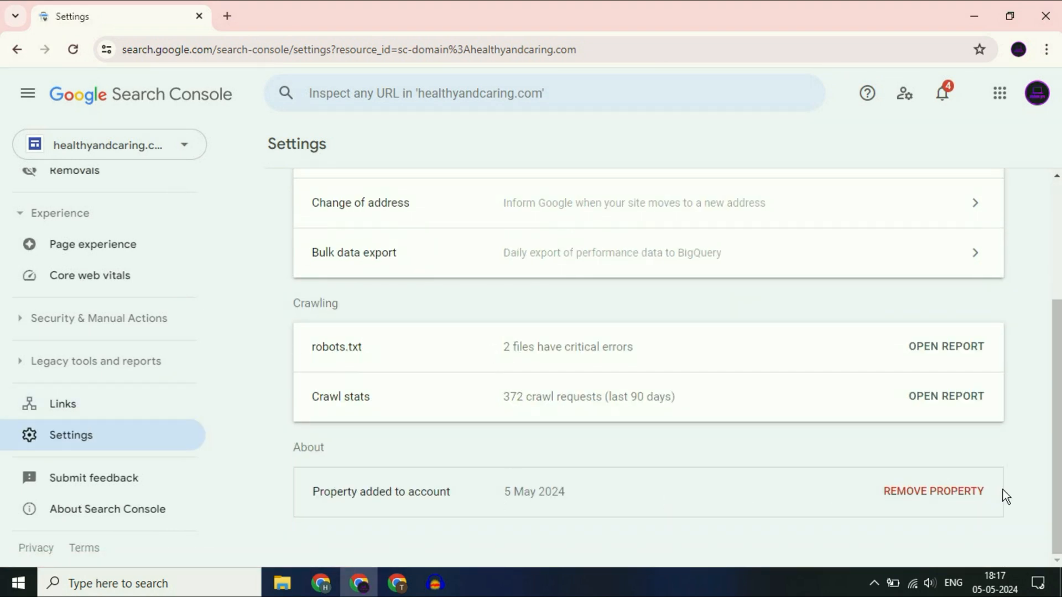
{"action": "mouse_move", "coordinate": [864, 520]}
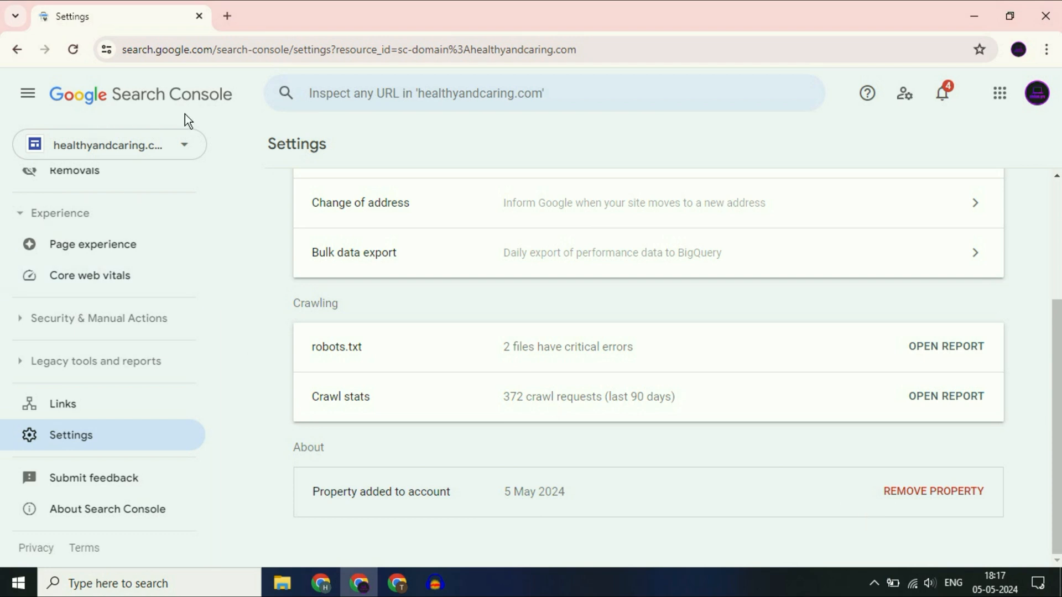
{"action": "scroll", "scroll_direction": "up", "scroll_amount": 3}
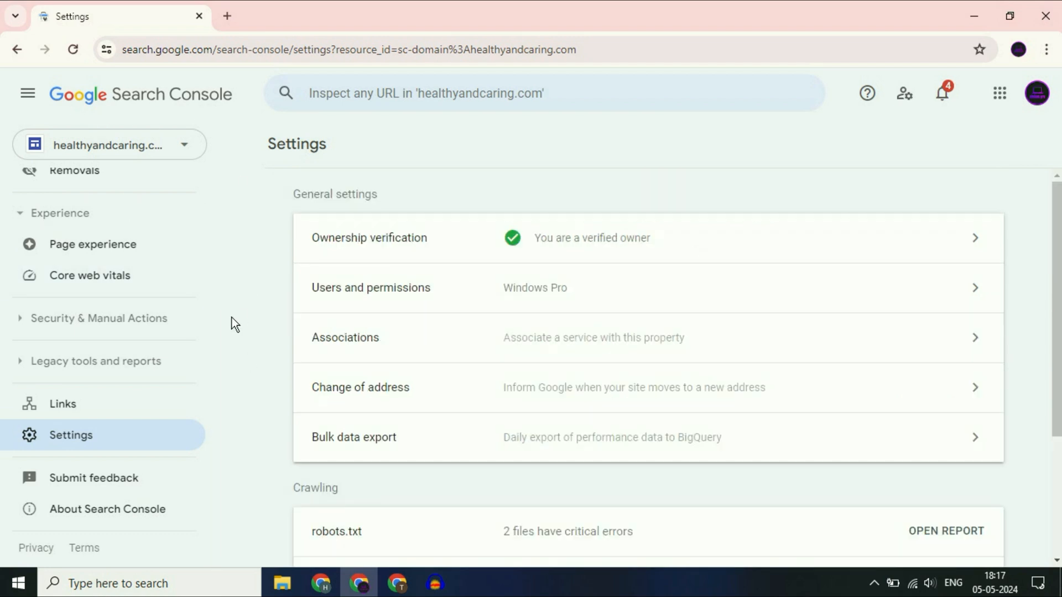